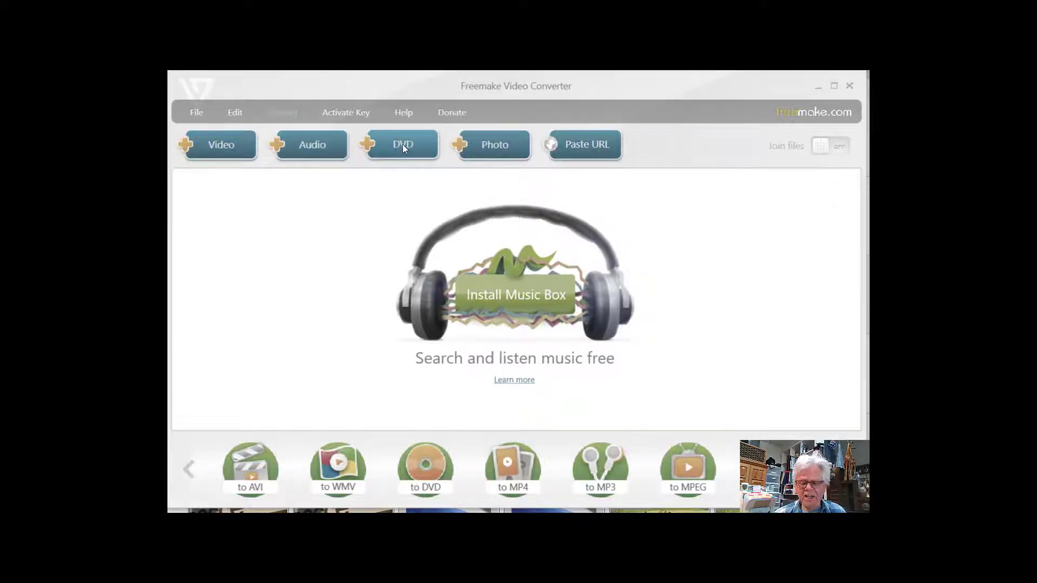
Start adding a DVD so the Browse For Folder dialog lists the drives
left_click(403, 144)
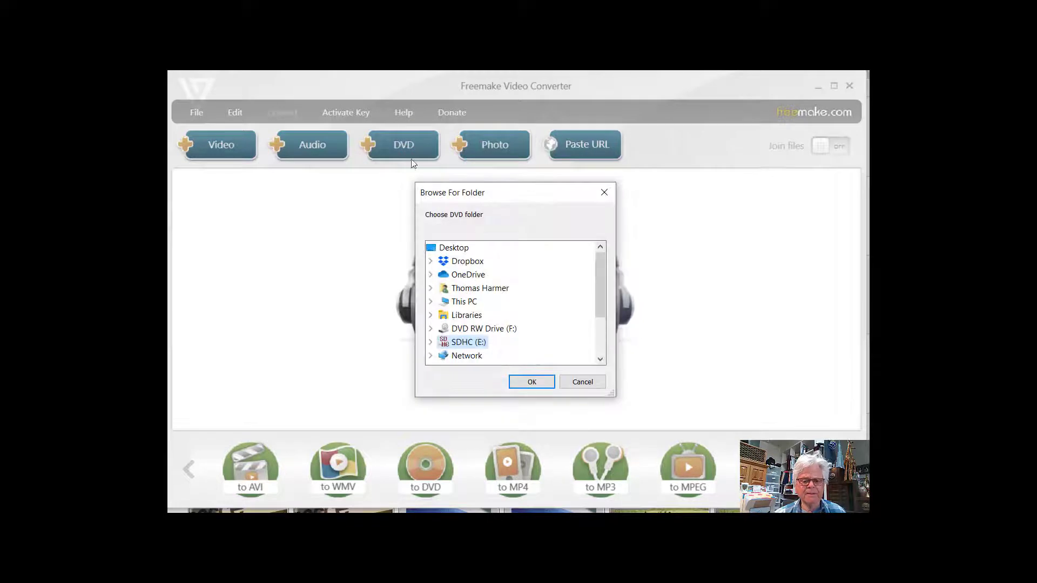
mouse_move(464, 342)
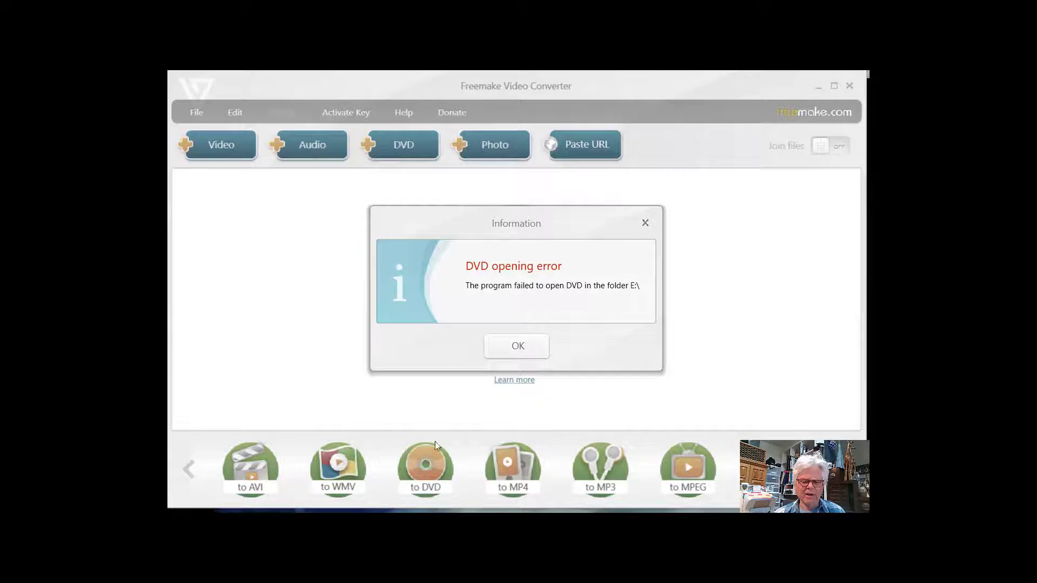
Acknowledge the DVD opening error for the E: drive, returning to the empty start screen
left_click(516, 345)
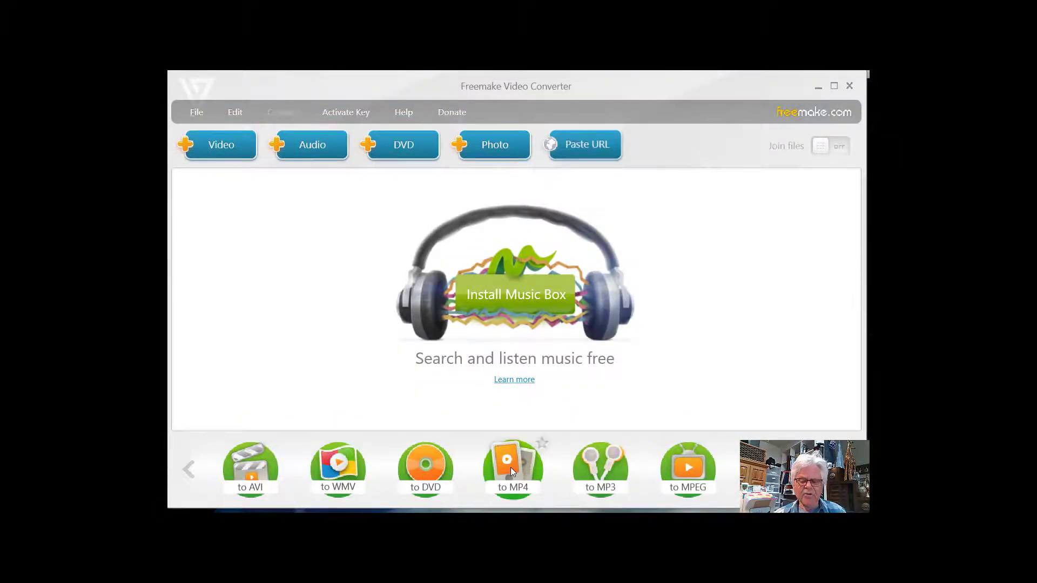
left_click(512, 470)
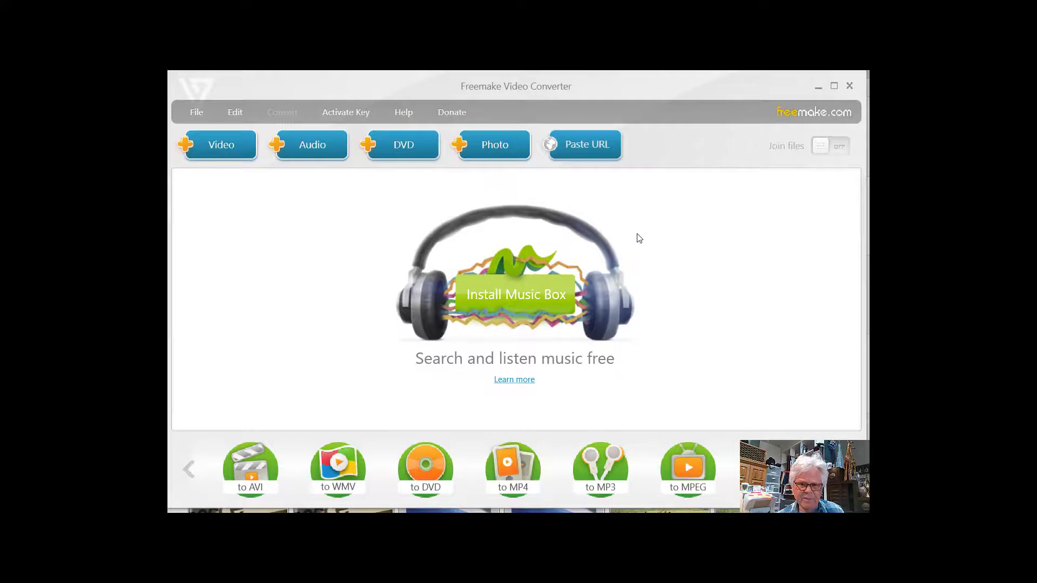
mouse_move(569, 273)
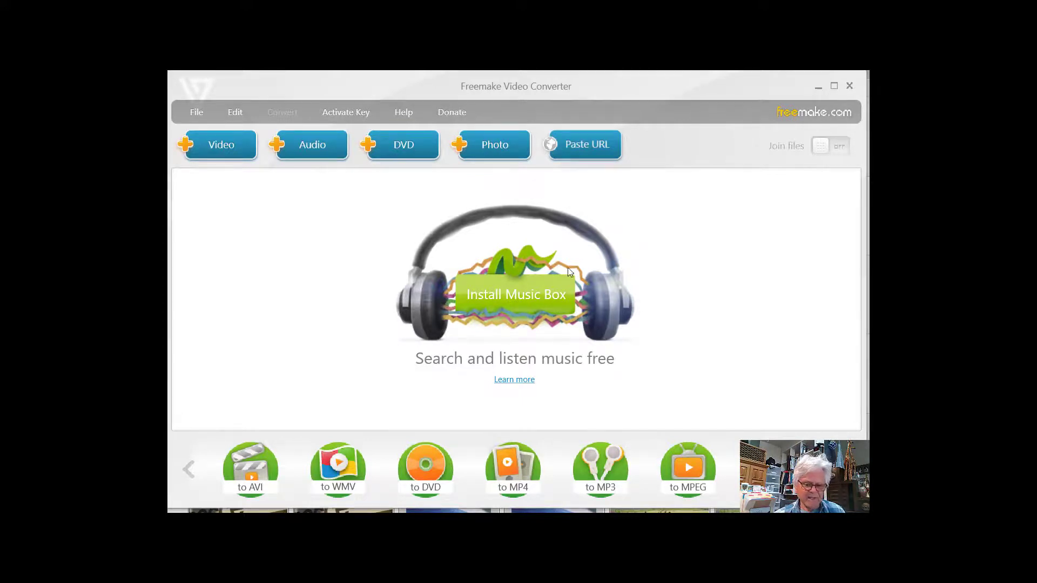
mouse_move(512, 460)
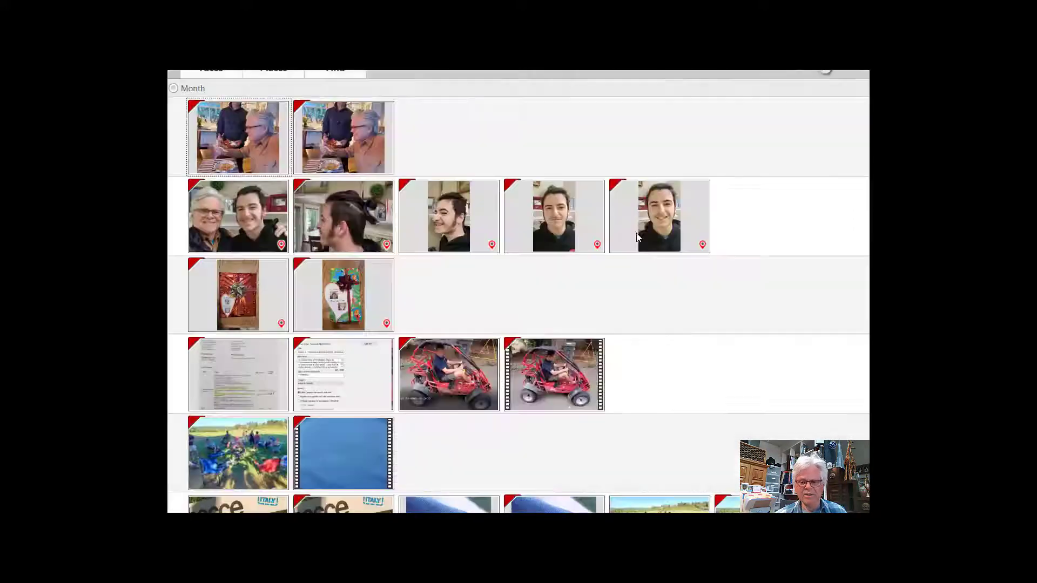
Switch from Nero back to Freemake and acknowledge the 'No input files' warning
key("alt+tab")
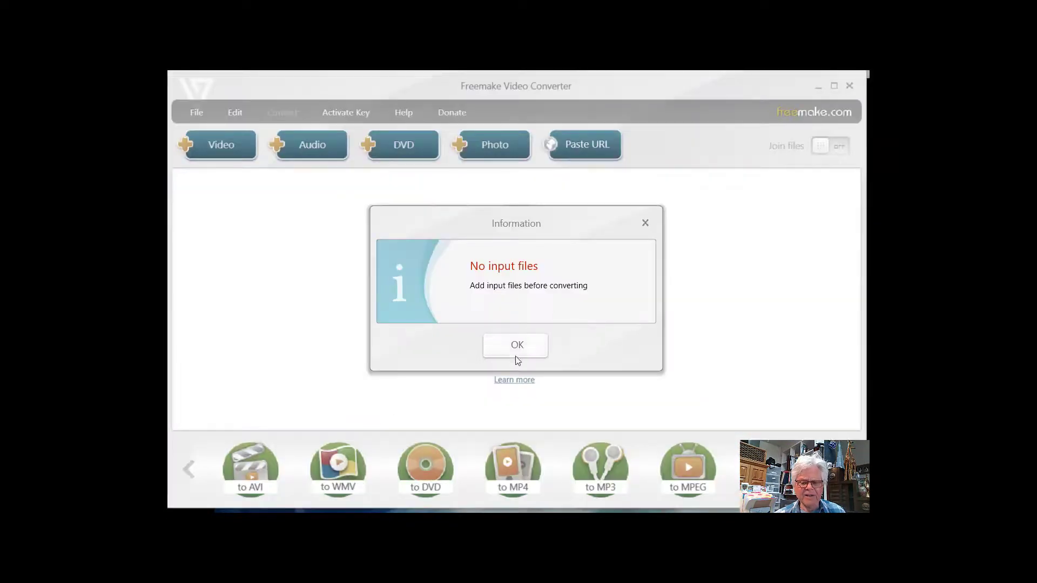
left_click(515, 345)
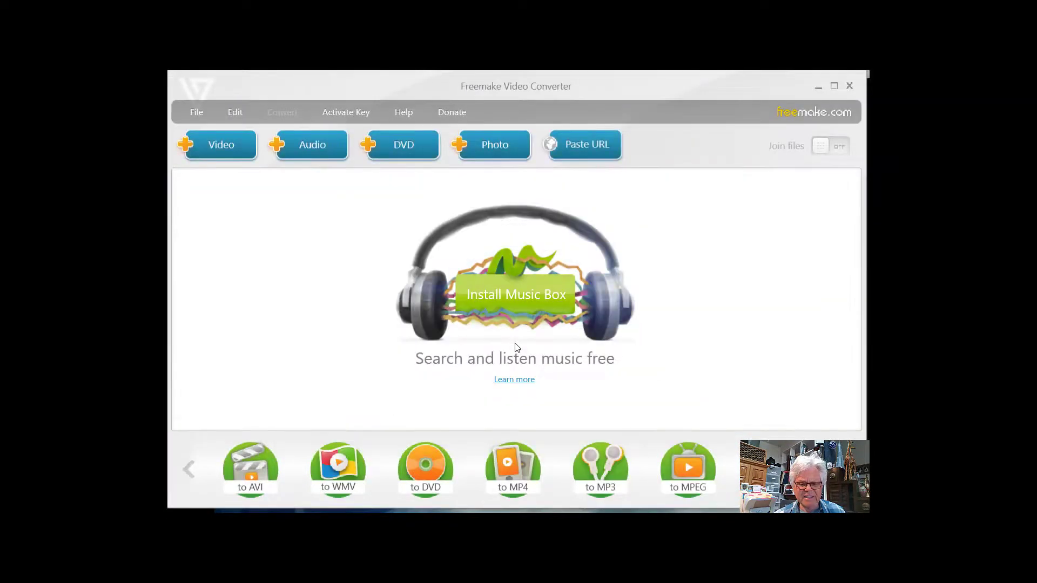
mouse_move(747, 349)
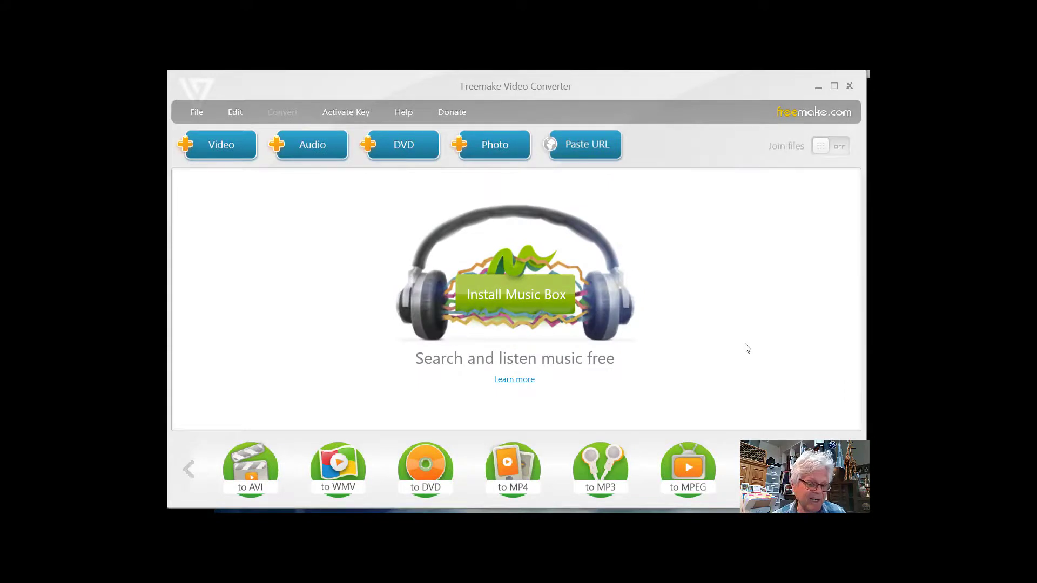
mouse_move(512, 471)
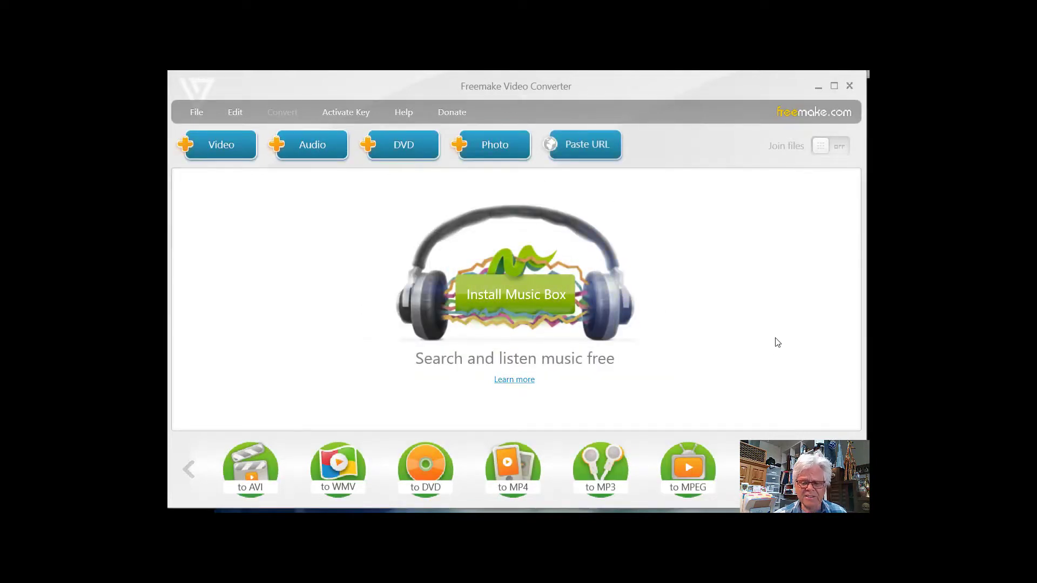
mouse_move(784, 343)
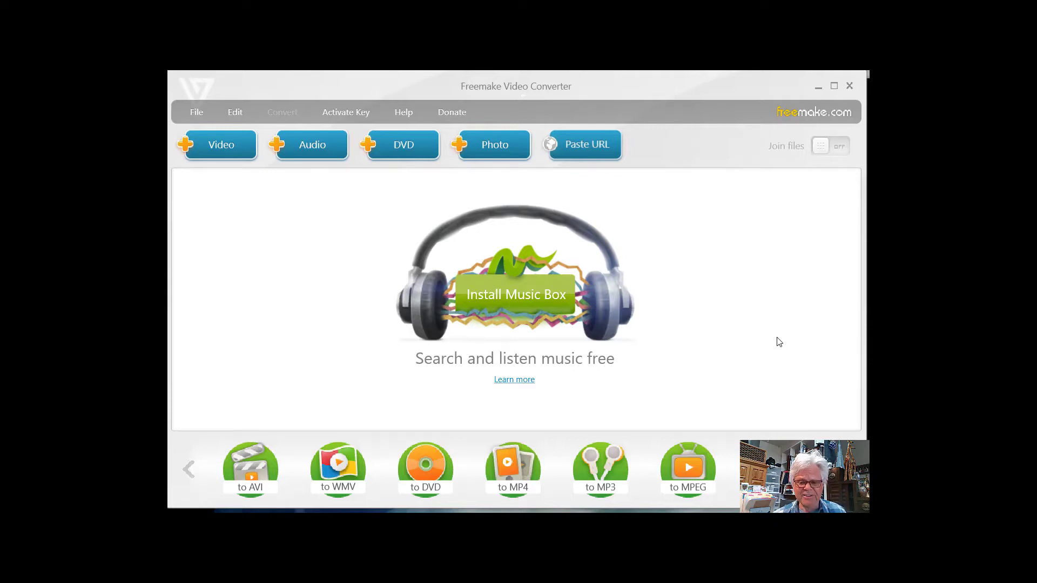
mouse_move(706, 311)
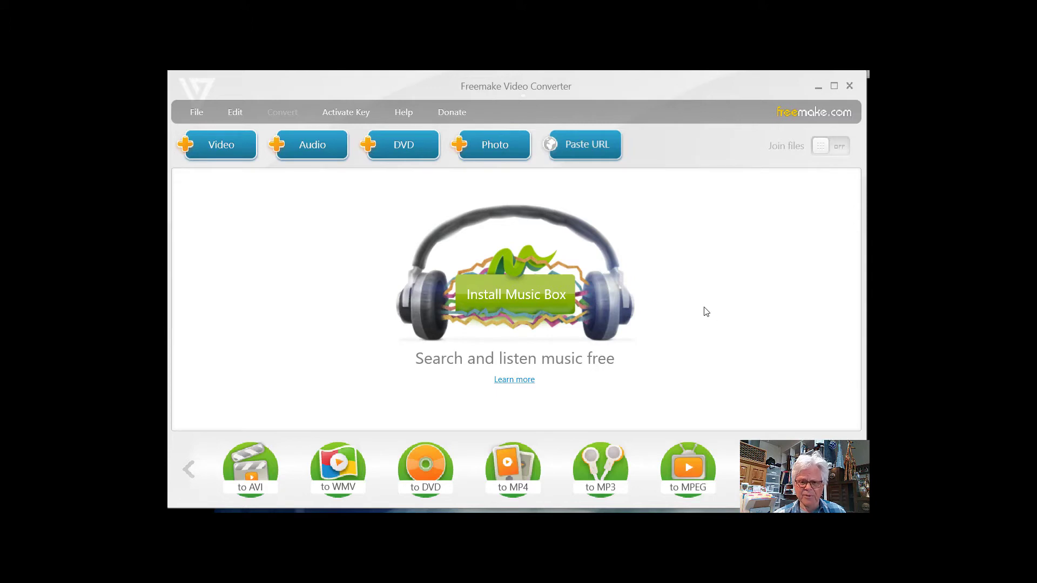